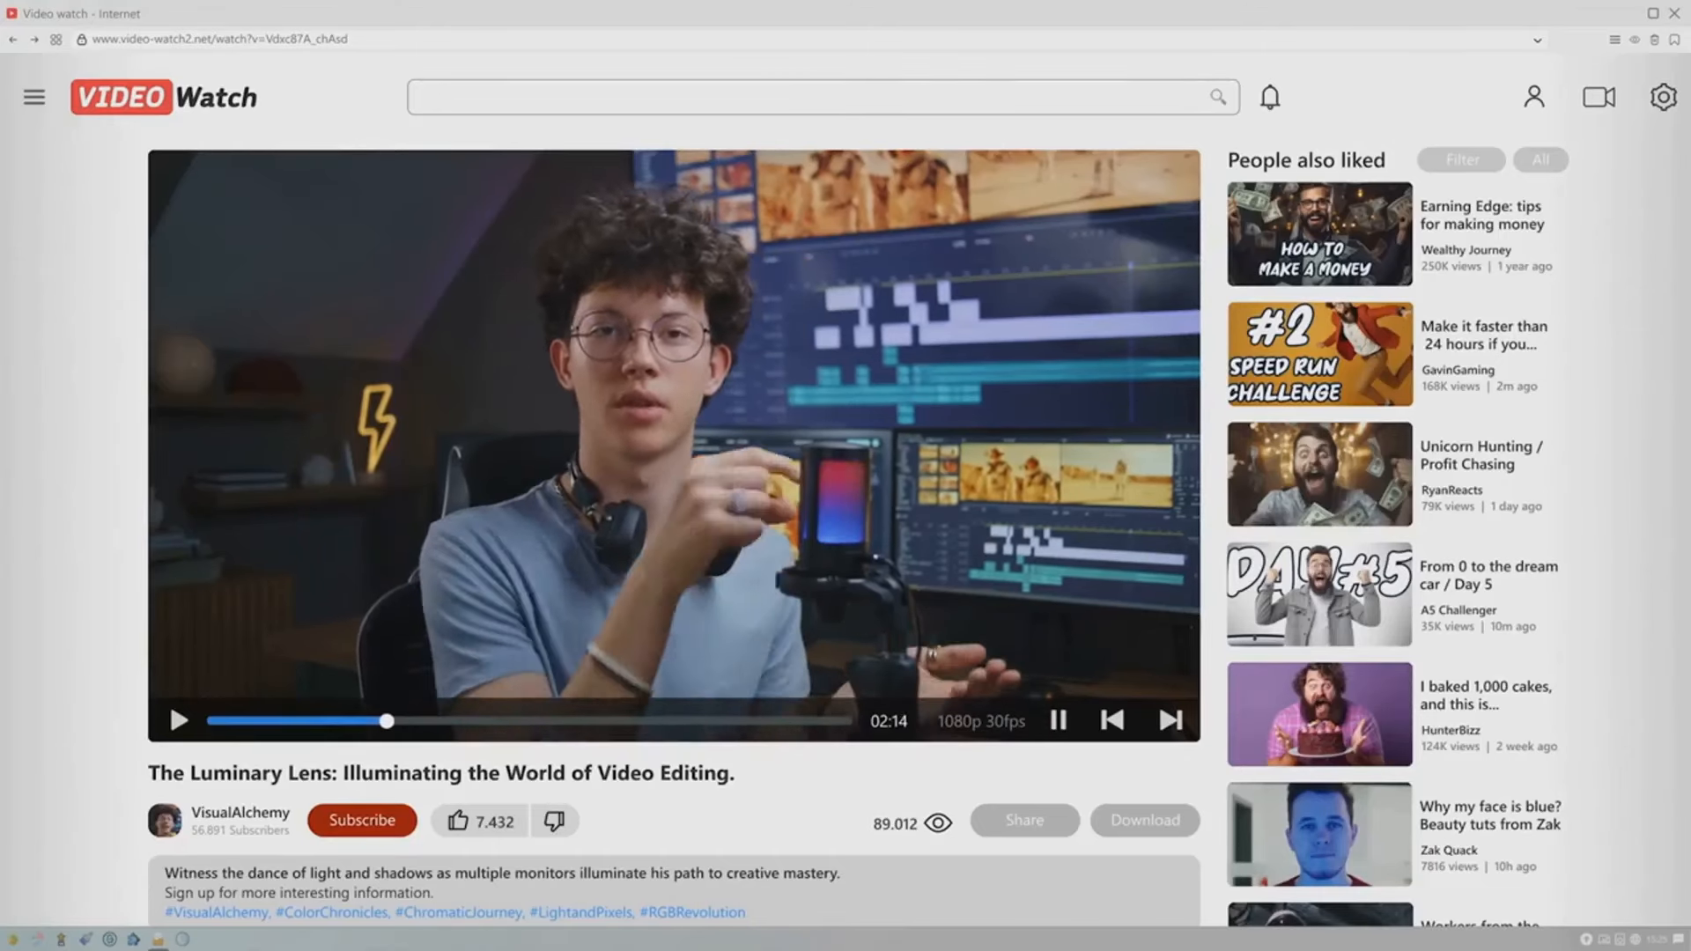
{"action": "scroll", "scroll_direction": "down", "scroll_amount": 3}
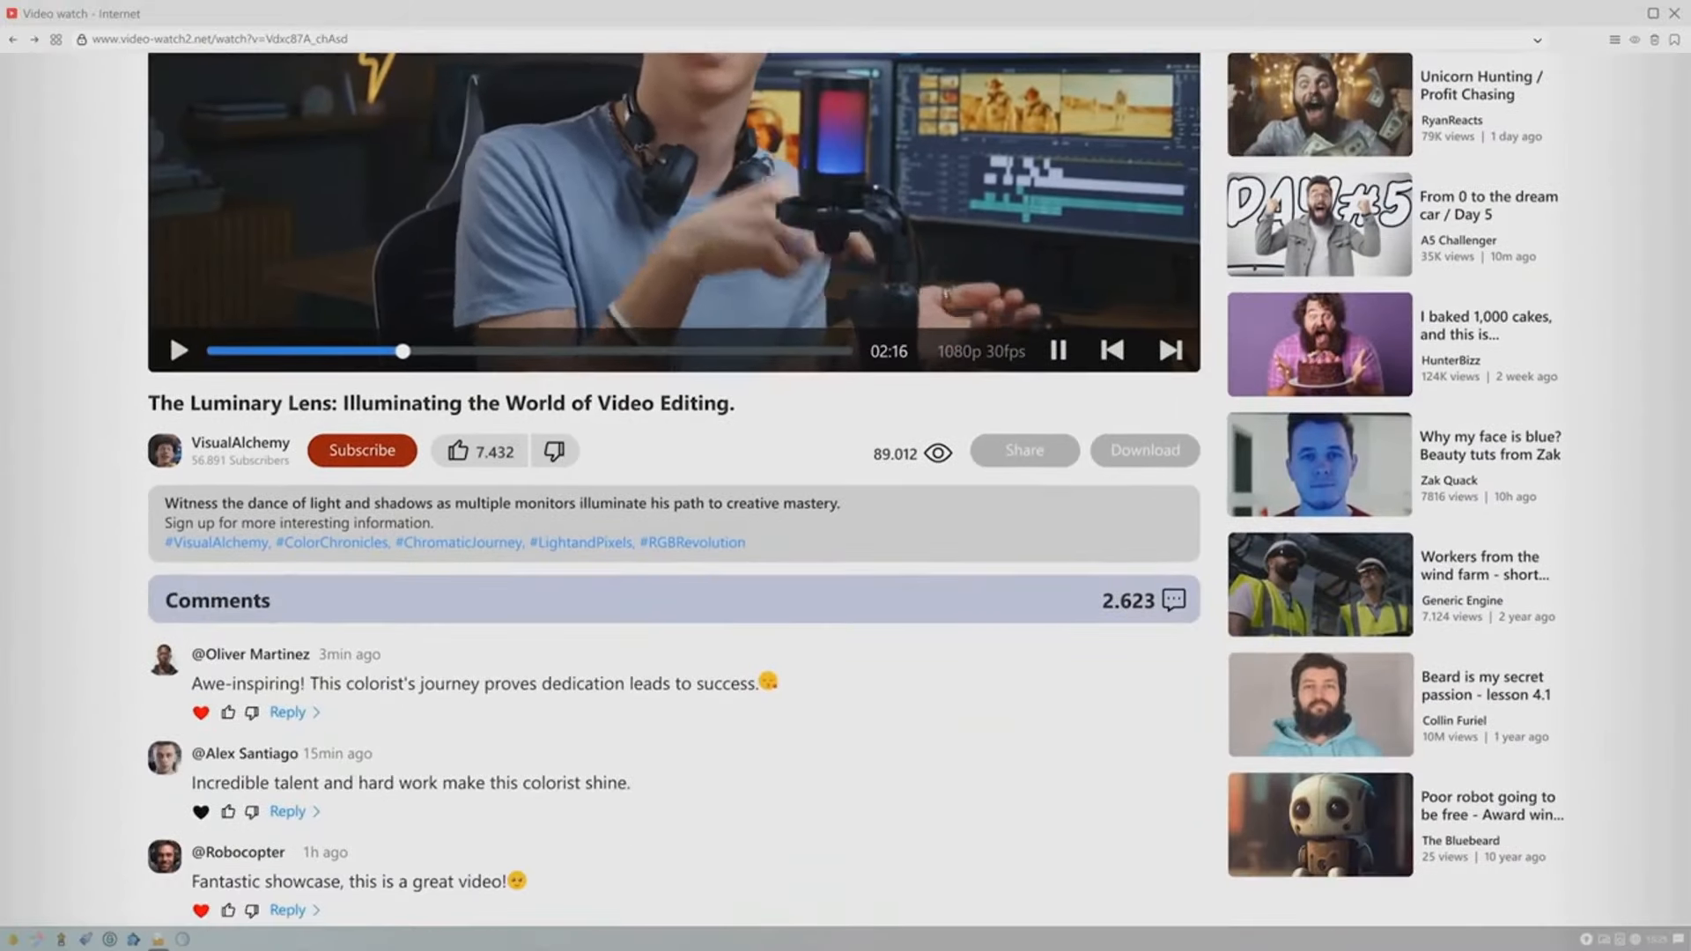
{"action": "scroll", "scroll_direction": "down", "scroll_amount": 3}
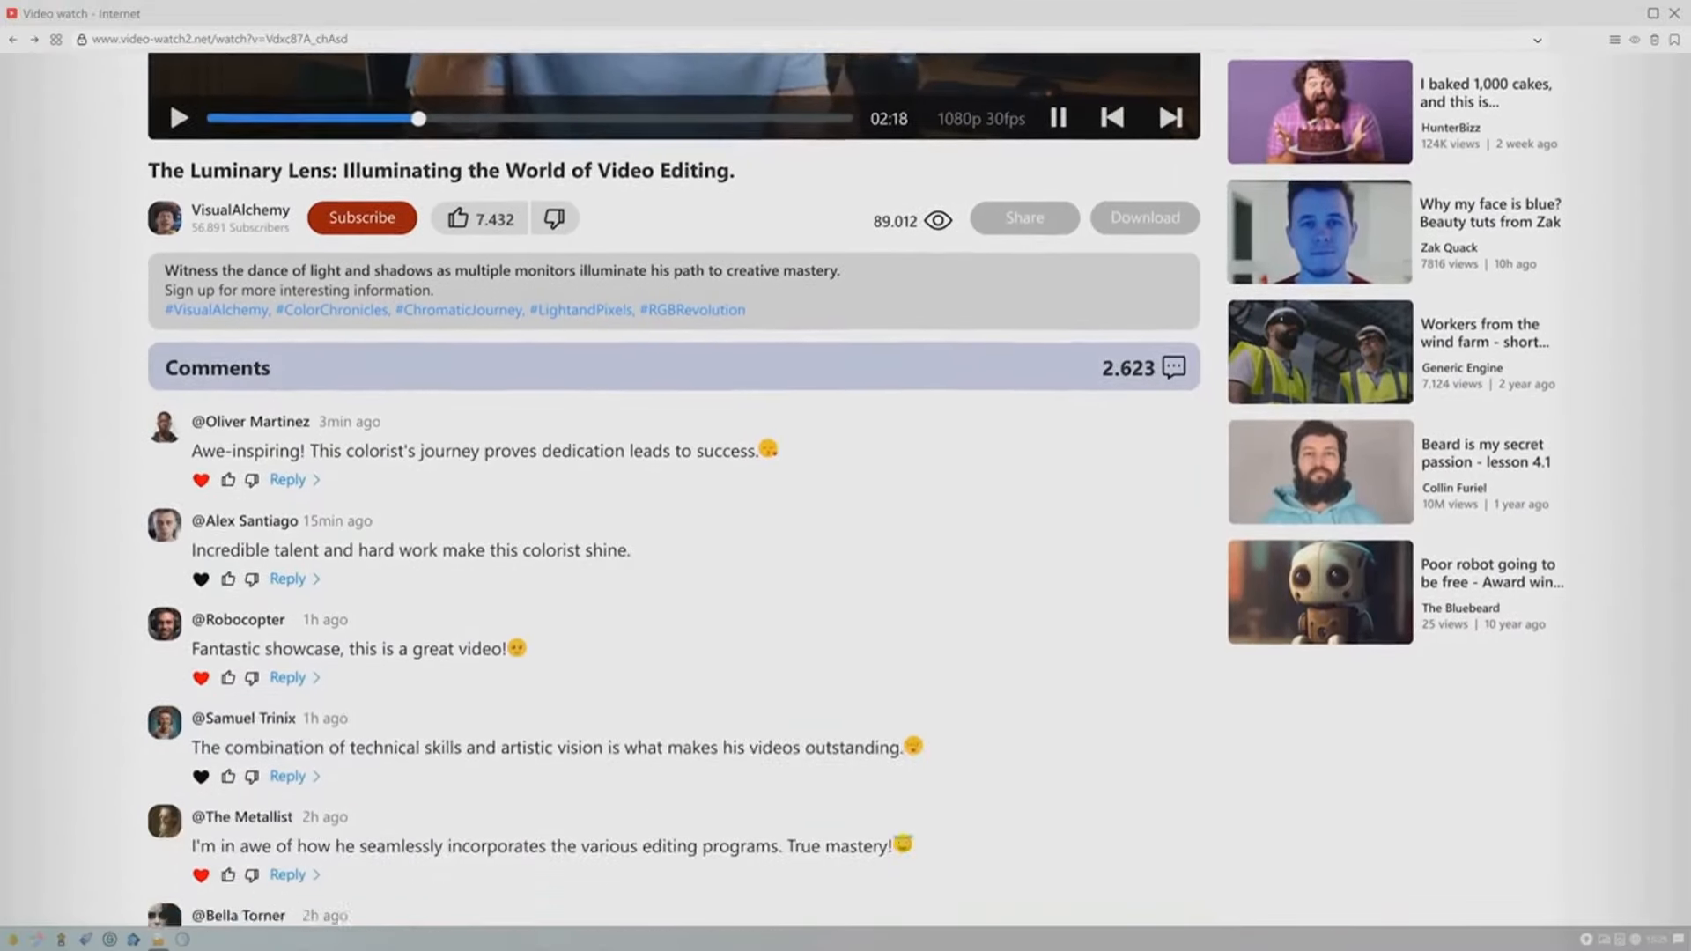